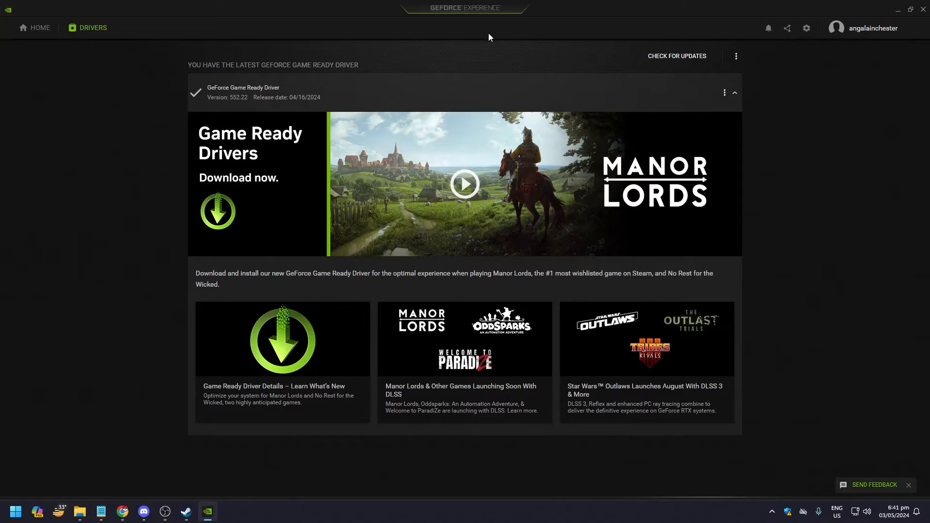
mouse_move(677, 55)
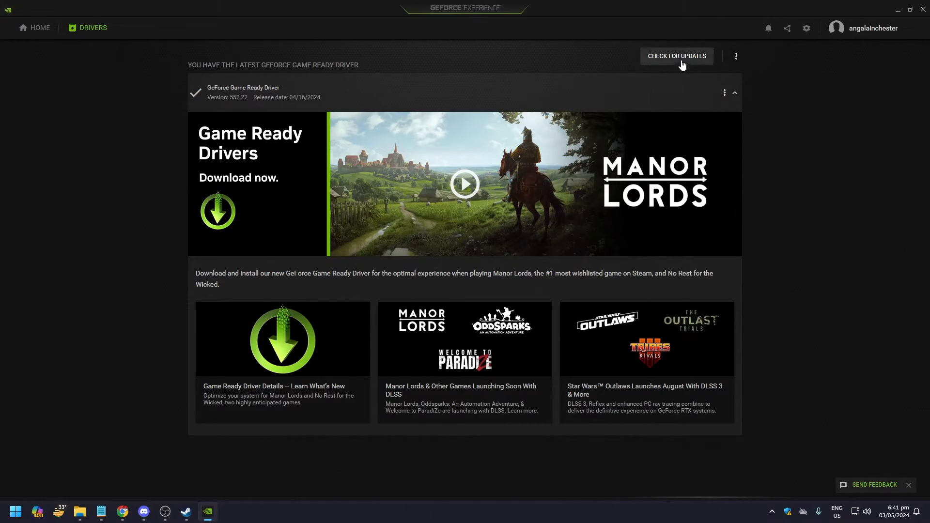
Step: Check for a newer graphics driver, then open Lethal Company's Properties from the Steam library
left_click(676, 56)
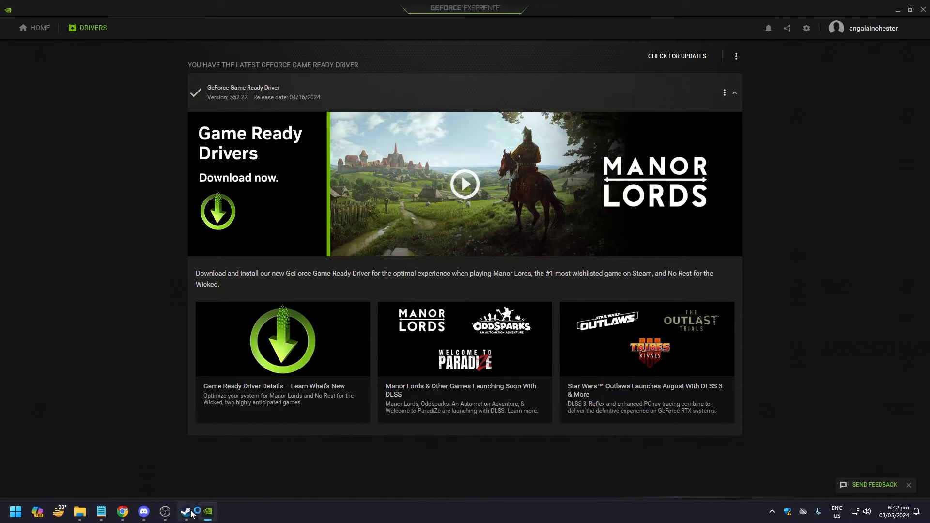
left_click(186, 511)
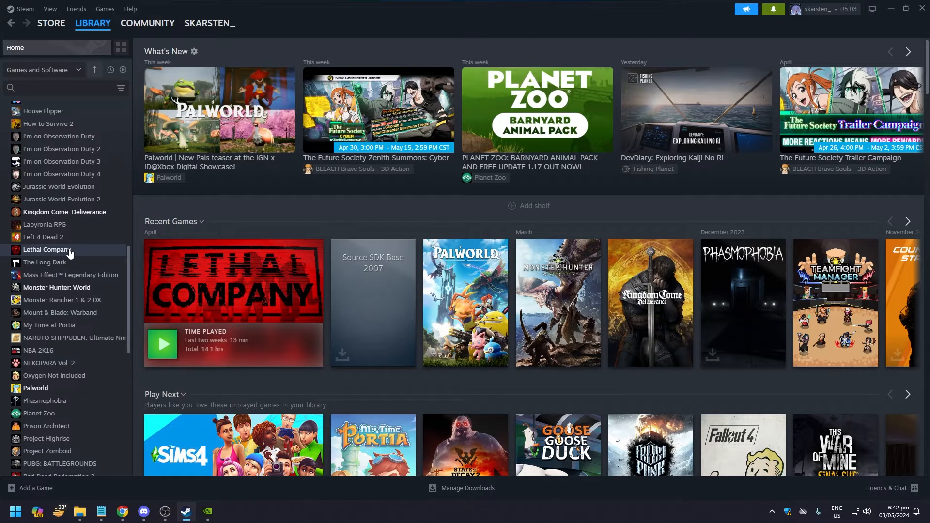
right_click(47, 249)
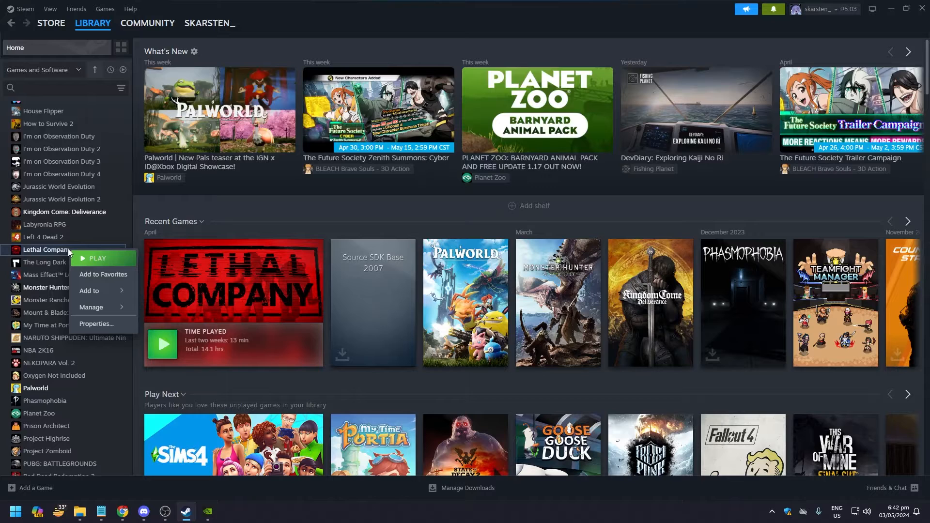
left_click(95, 324)
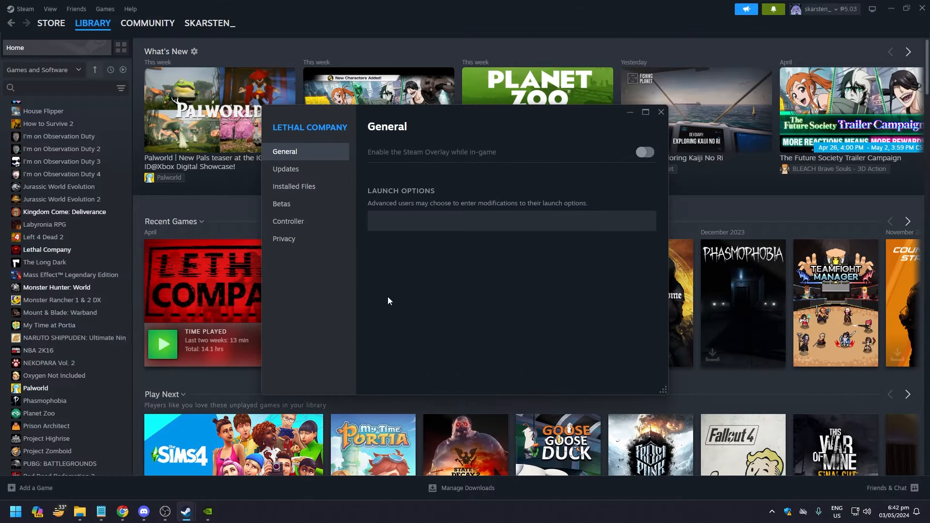
Step: Verify the integrity of the installed game files from the Properties window
left_click(293, 186)
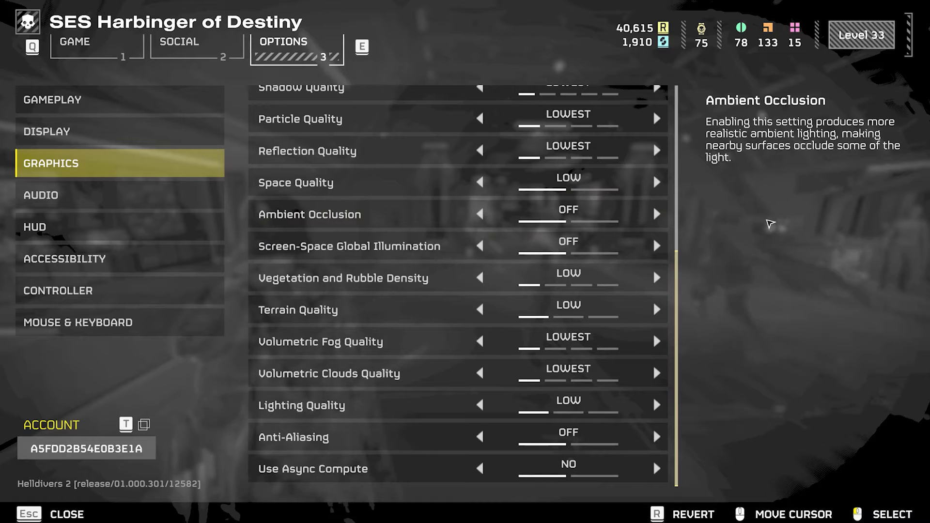
Step: Review the low graphics presets and Mouse & Keyboard bindings, then close the options
scroll("up", 3)
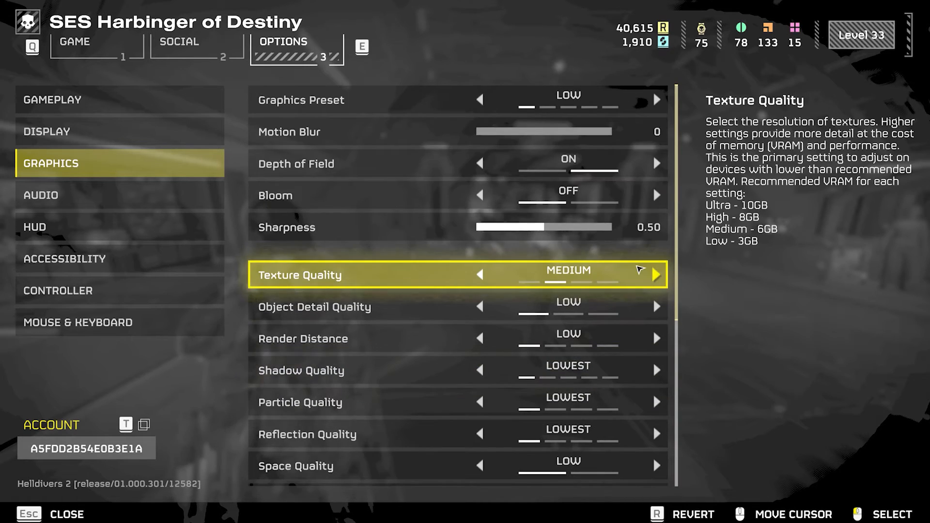
left_click(77, 322)
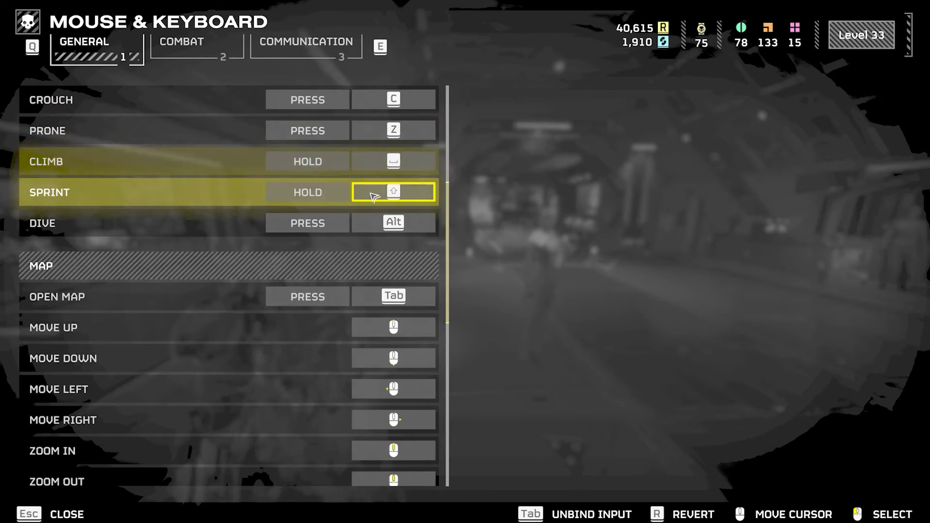
scroll("down", 3)
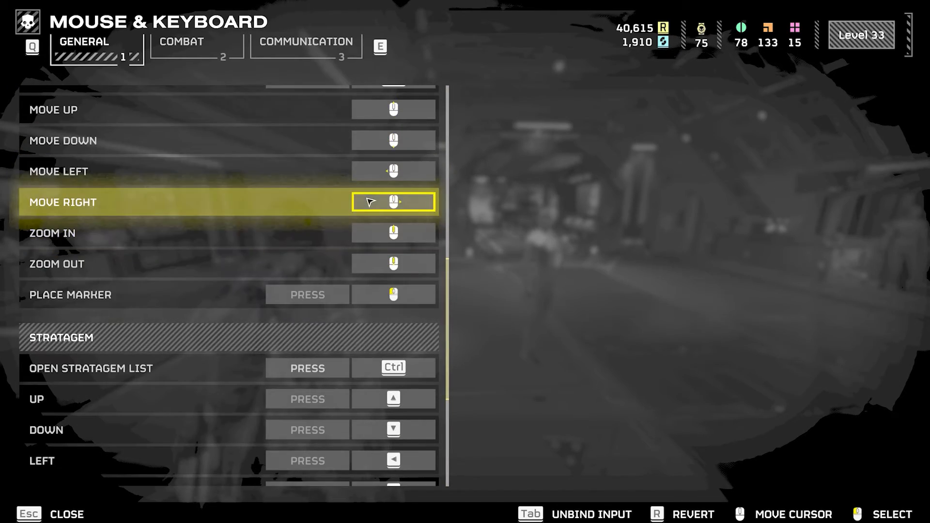
scroll("up", 3)
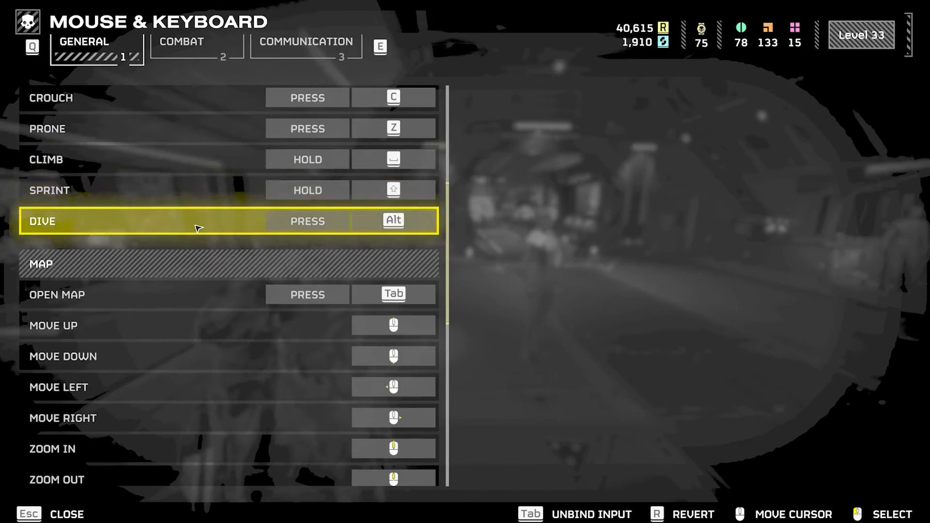
scroll("down", 3)
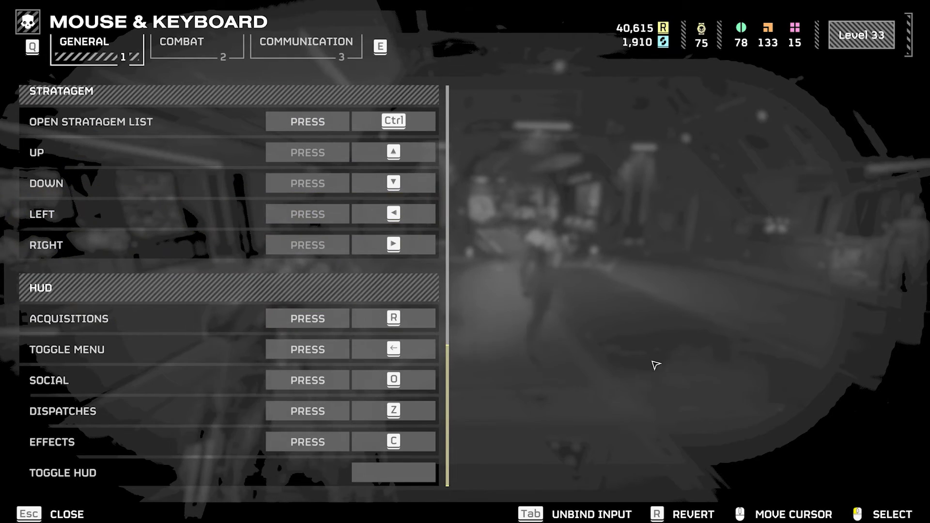
key("Escape")
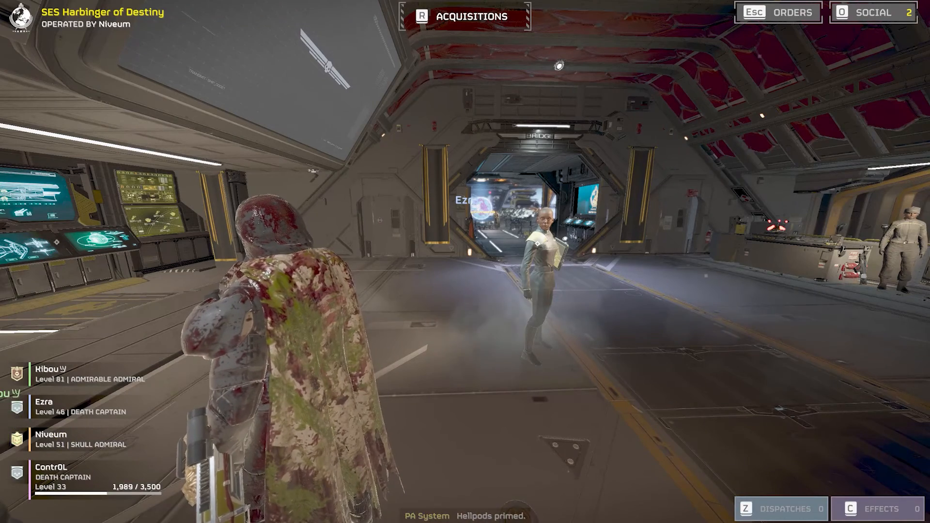